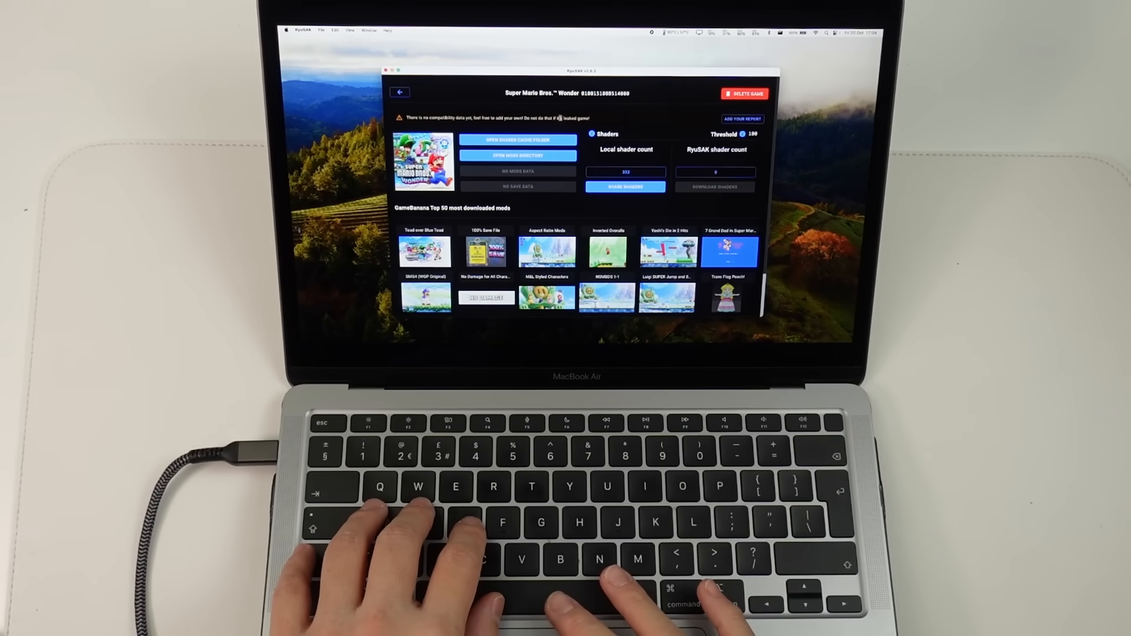
- Go back from the Super Mario Bros. Wonder page to the two-title game library
left_click(400, 93)
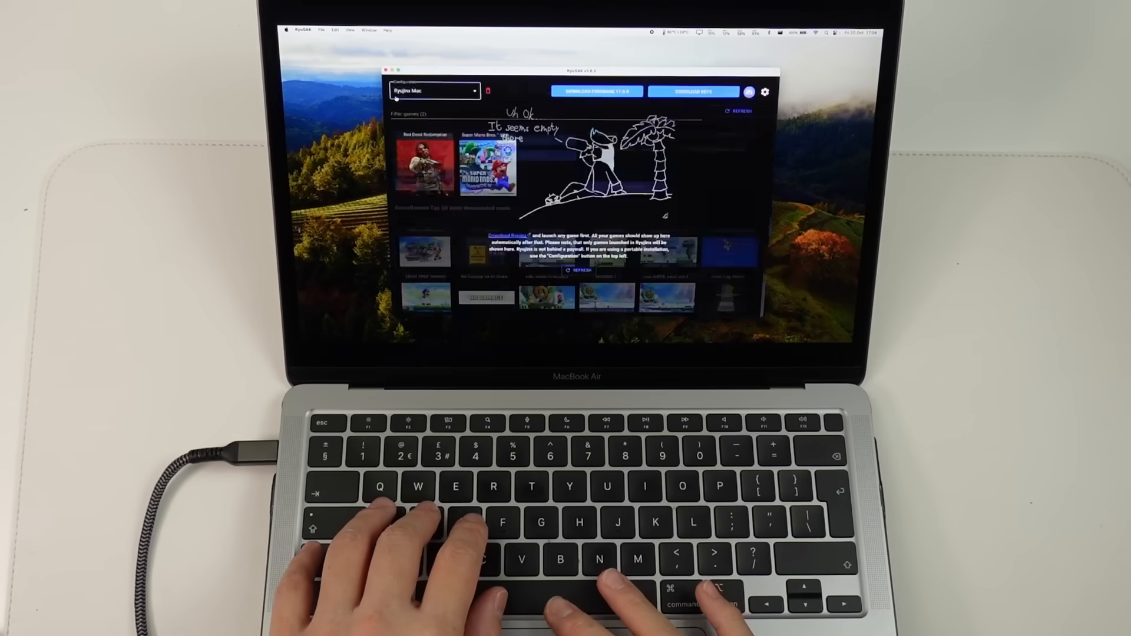